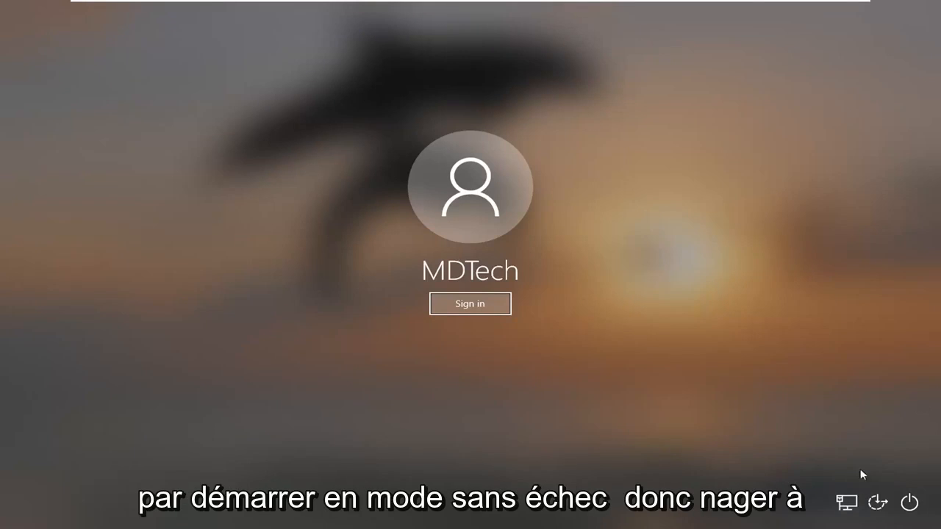
mouse_move(421, 215)
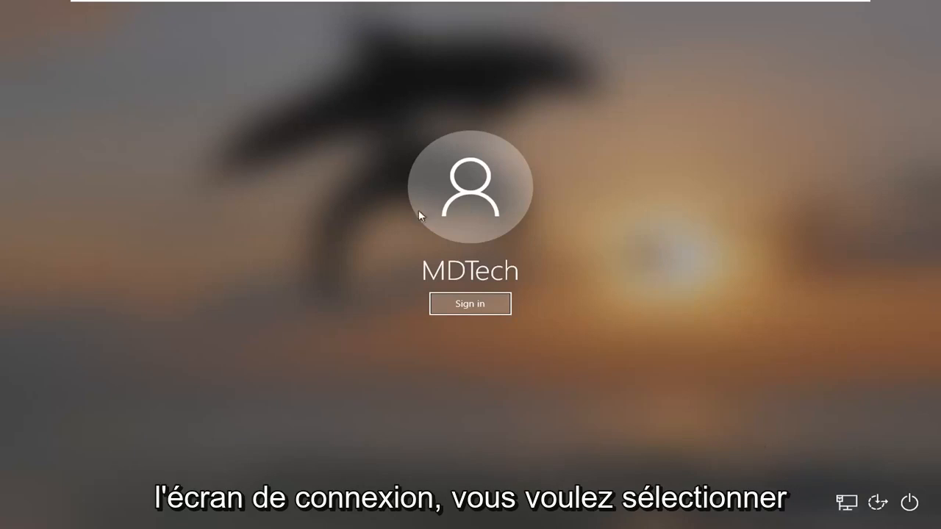
mouse_move(885, 482)
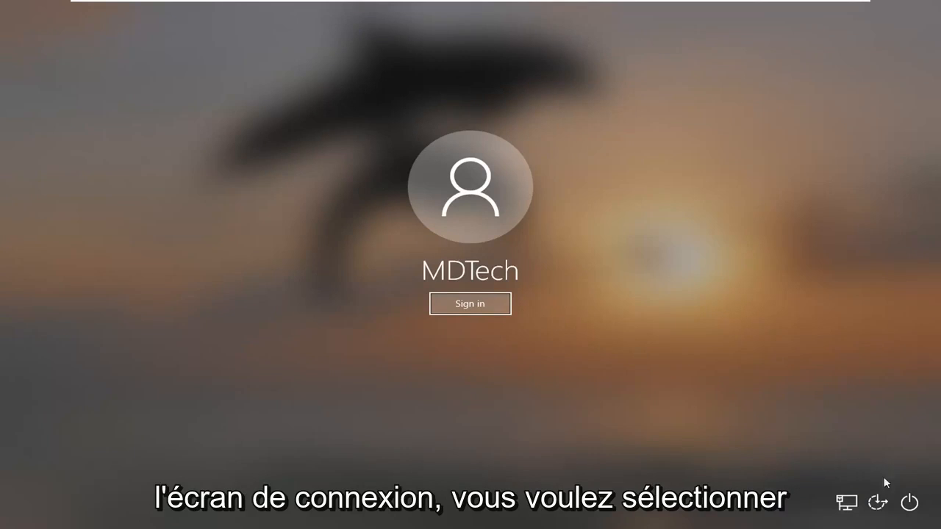
mouse_move(910, 503)
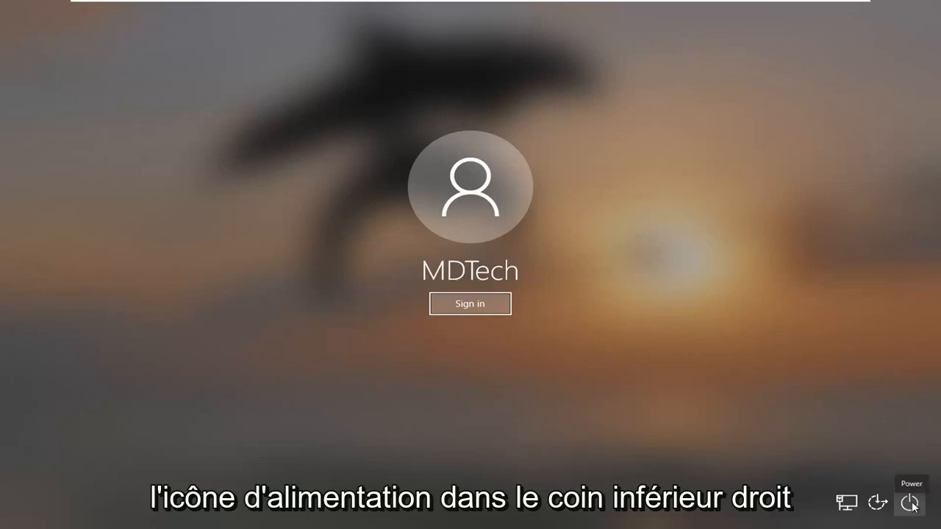
Restart the PC from the sign-in screen into the recovery Troubleshoot menu.
left_click(910, 503)
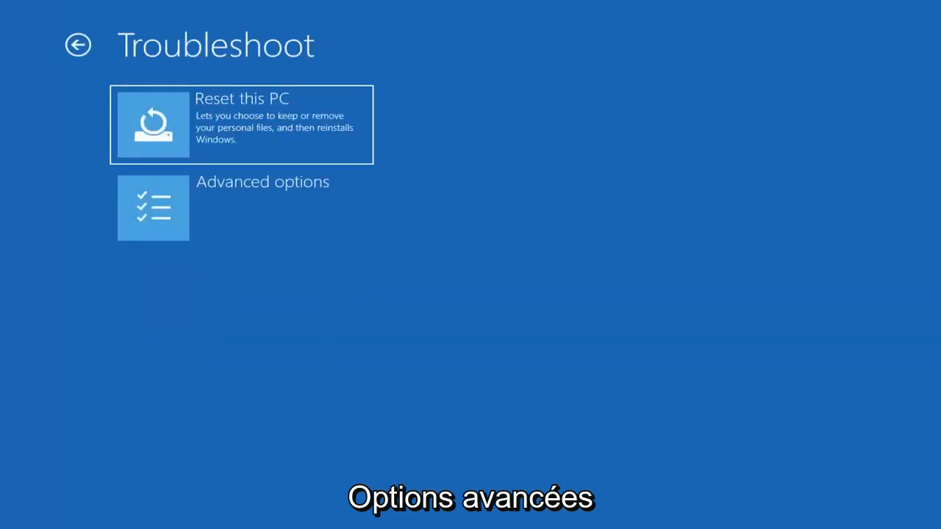
Go through Advanced options to the recovery Command Prompt.
left_click(153, 208)
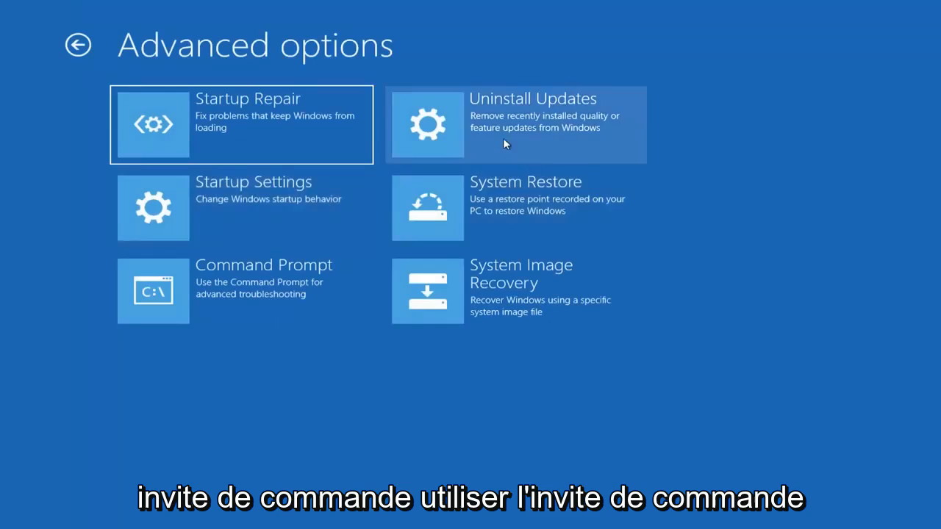
mouse_move(276, 297)
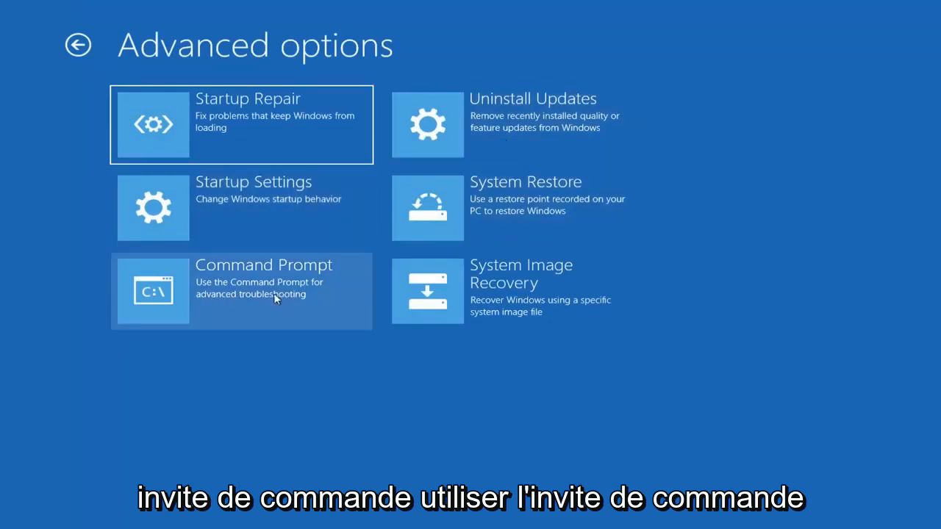
left_click(242, 291)
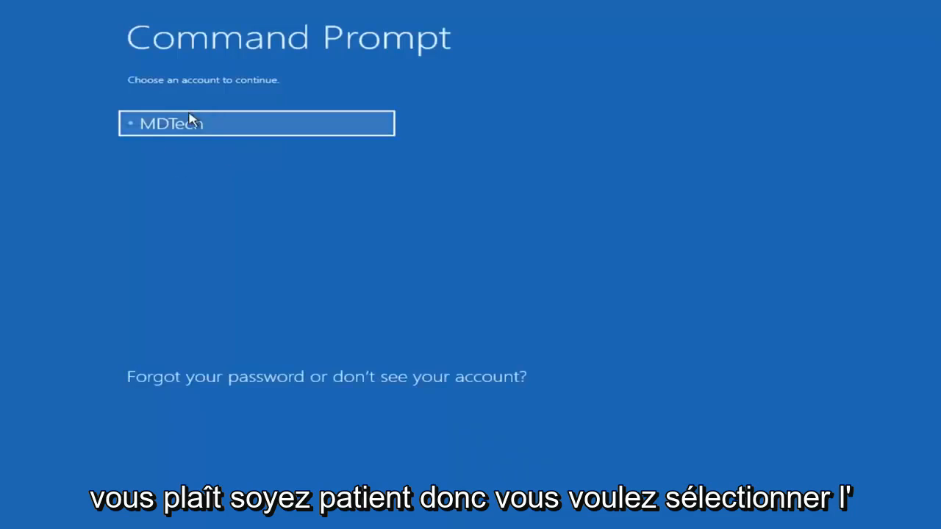
Choose the local account and continue so the Administrator Command Prompt opens.
left_click(255, 124)
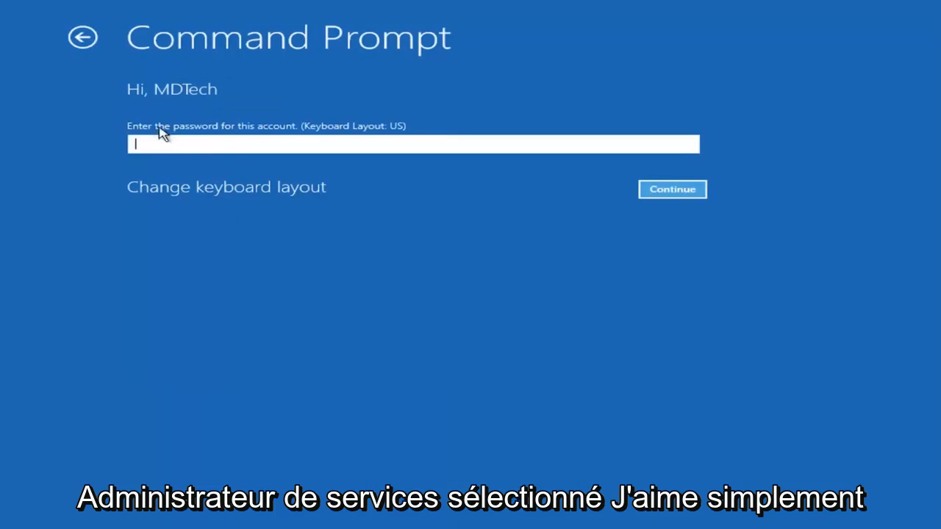
mouse_move(188, 116)
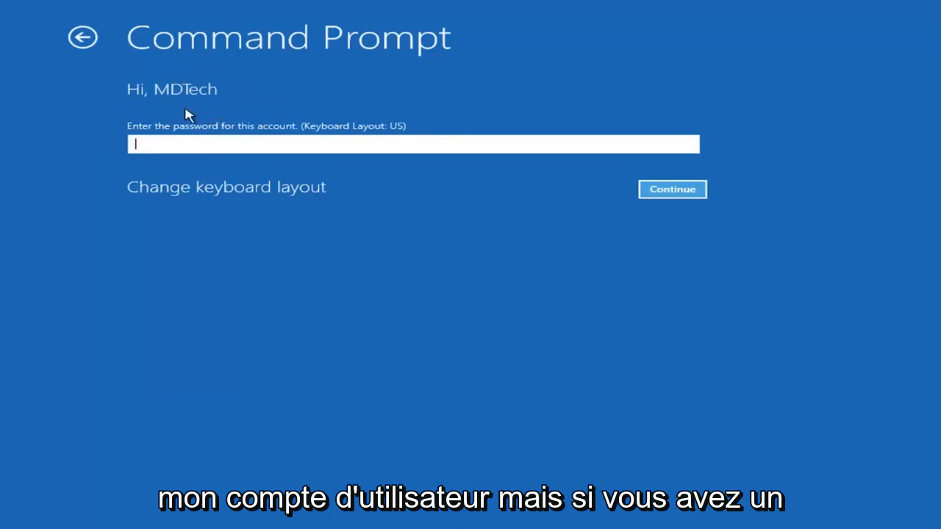
mouse_move(214, 111)
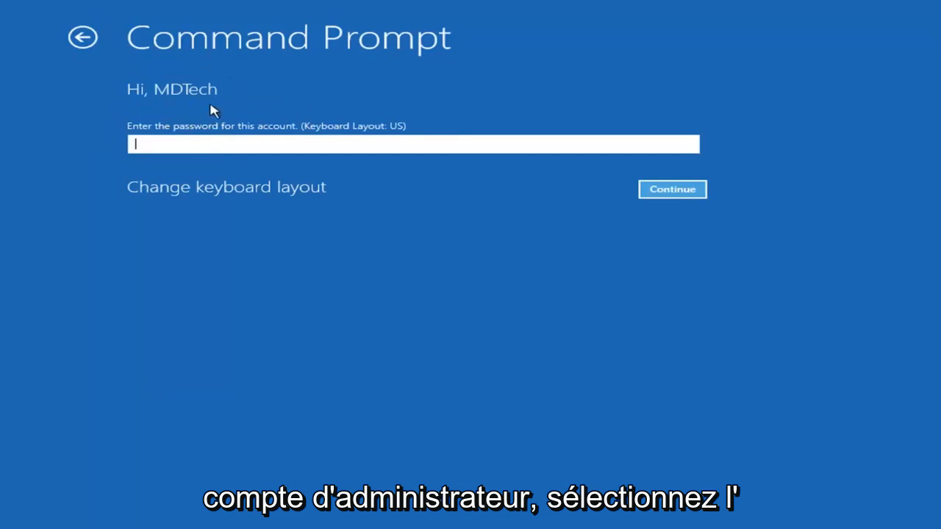
mouse_move(339, 110)
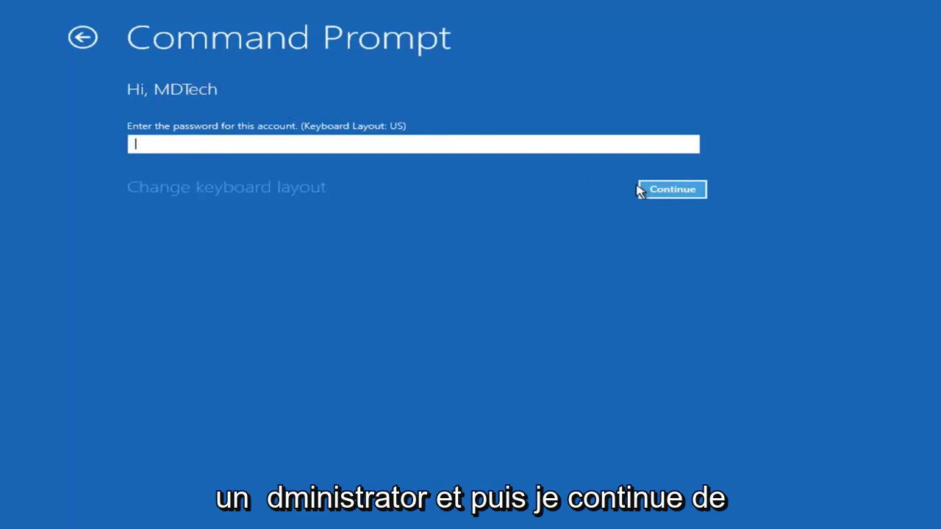
left_click(670, 189)
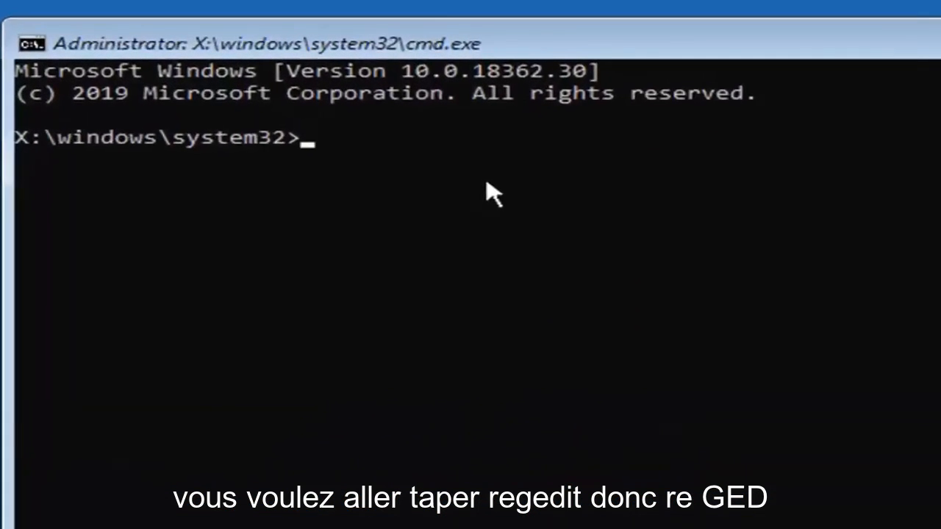
Run regedit from the recovery prompt to open Registry Editor.
type("regedi")
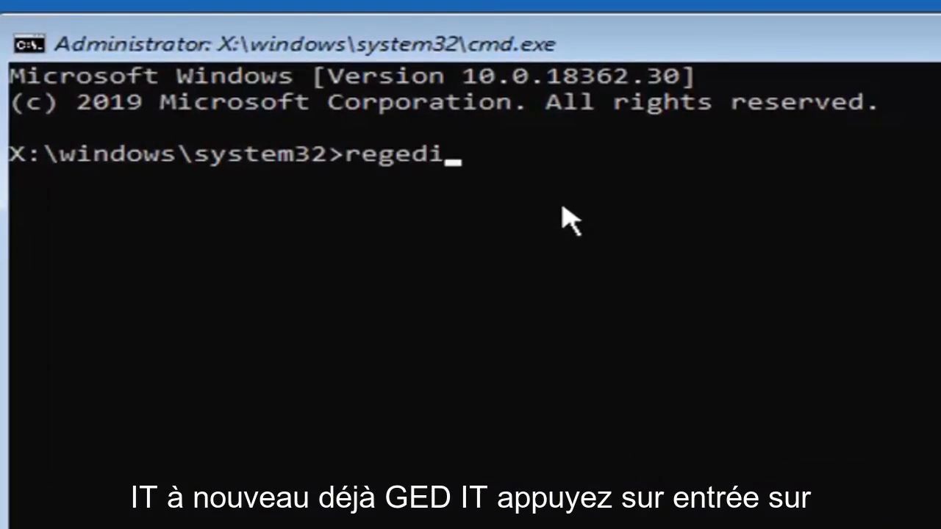
type("t")
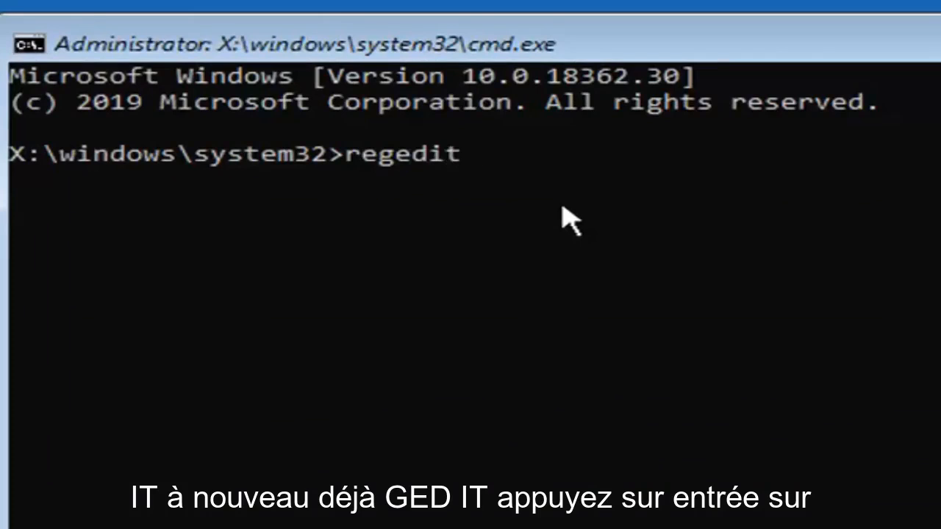
key("Return")
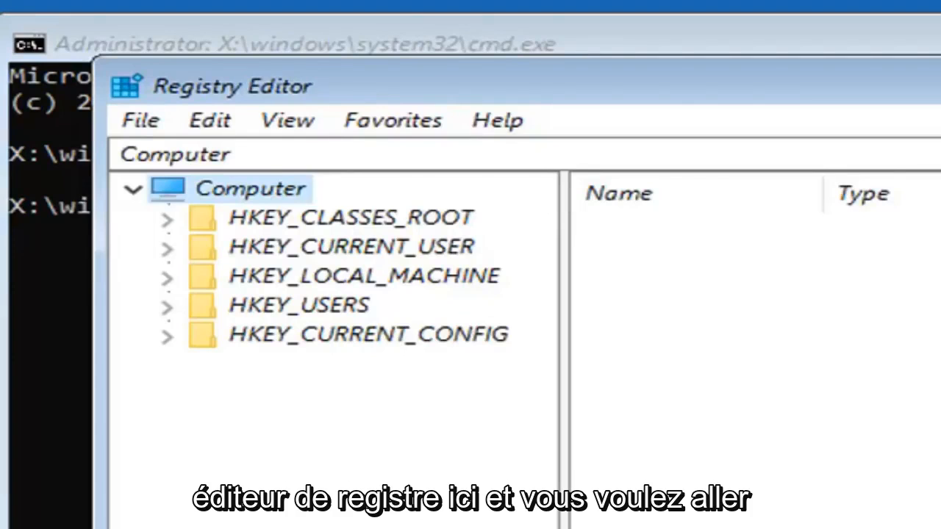
mouse_move(264, 277)
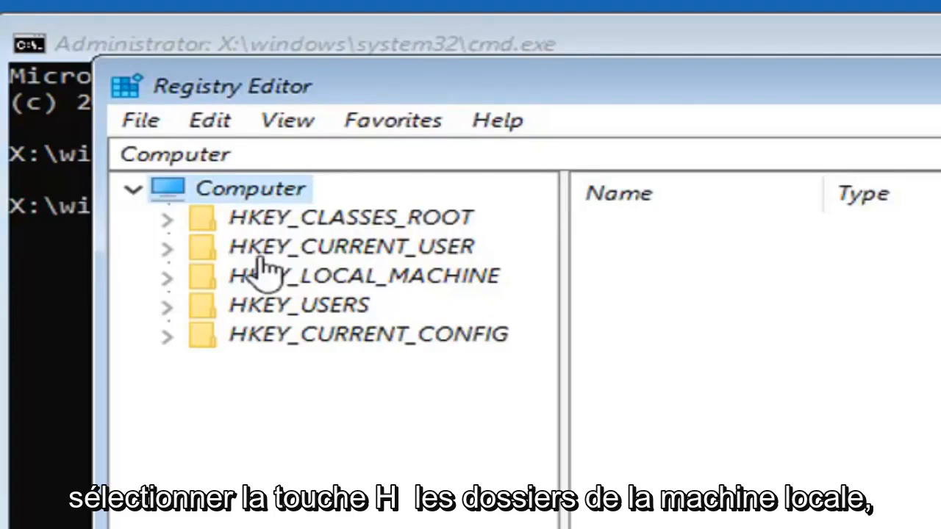
Select the HKEY_LOCAL_MACHINE branch as the target for loading a hive.
left_click(360, 277)
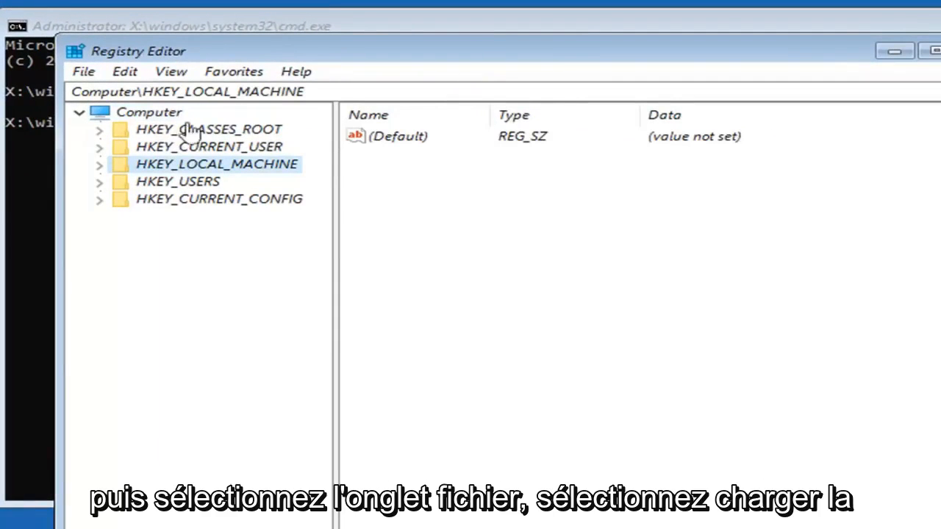
mouse_move(84, 70)
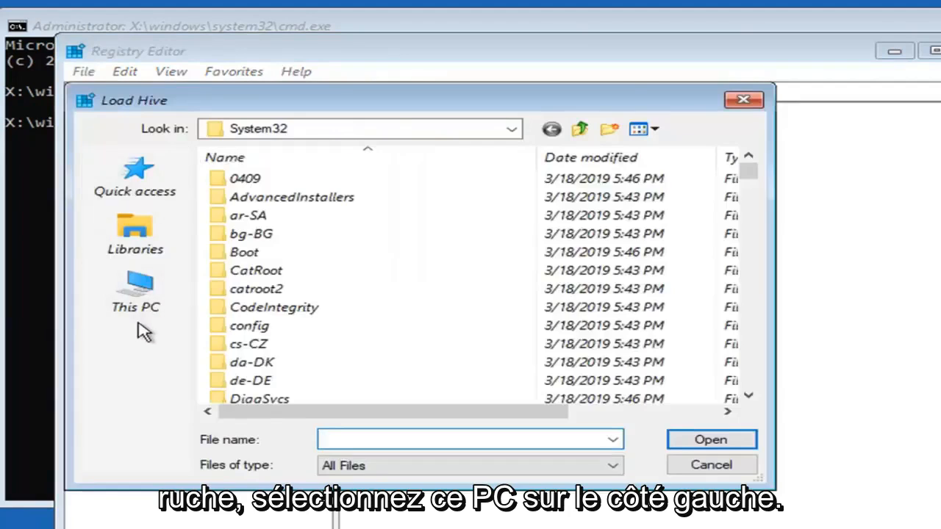
Browse the Load Hive picker through This PC, Local Disk (D:), Windows into System32.
left_click(136, 291)
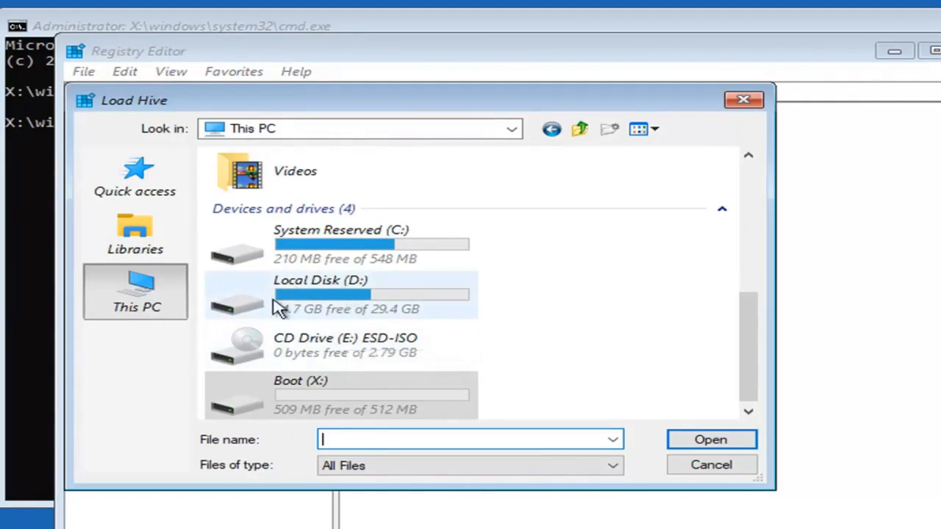
double_click(320, 294)
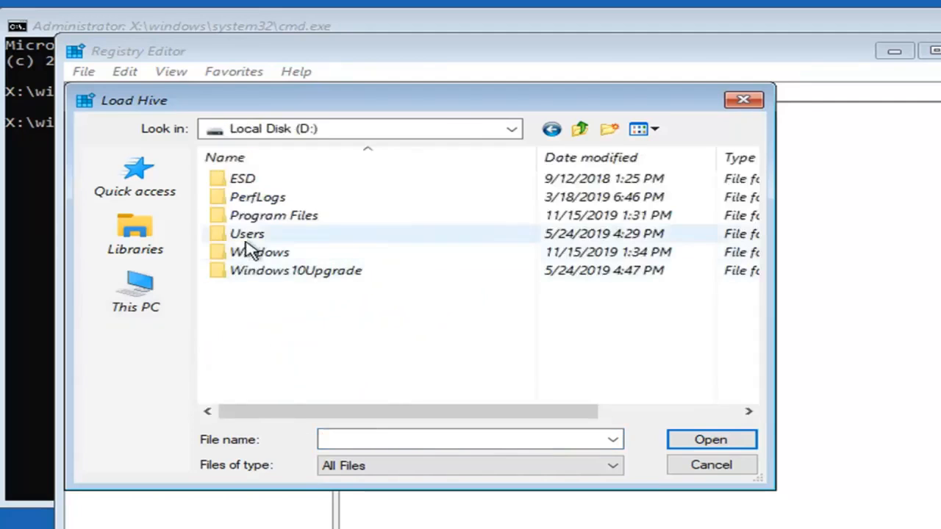
double_click(258, 252)
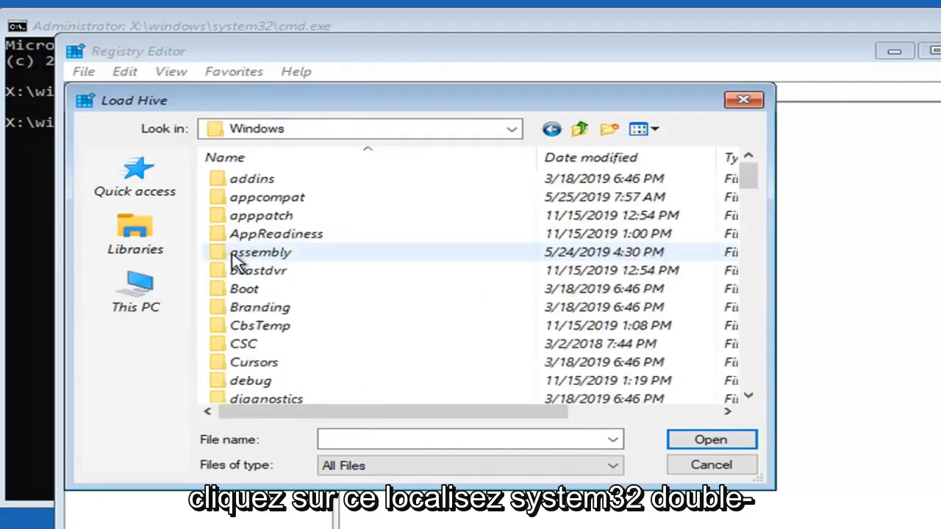
scroll("down", 3)
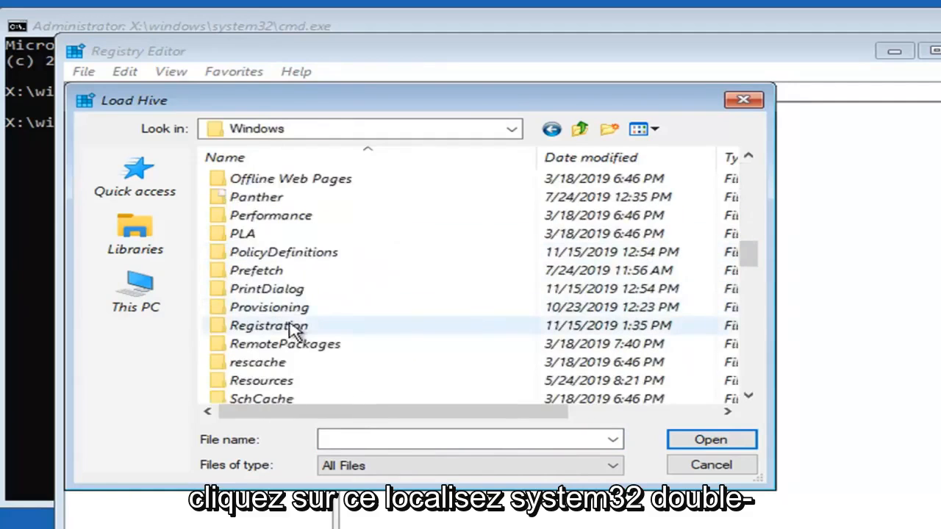
scroll("down", 3)
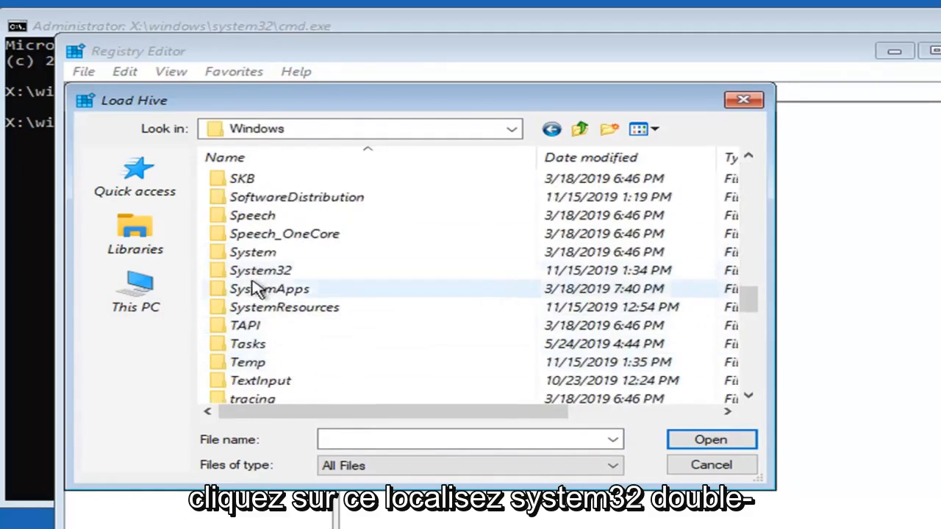
double_click(259, 270)
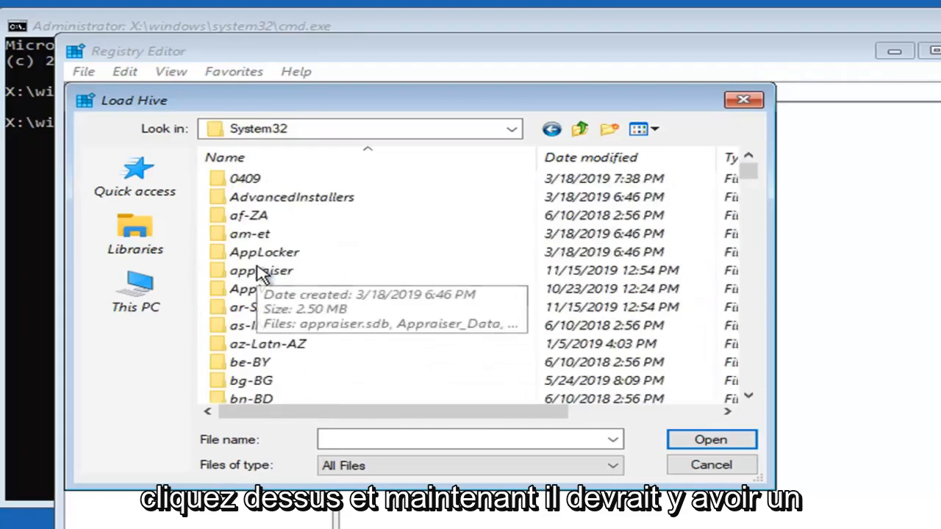
Open the config folder in System32 to reach the offline hive files.
scroll("down", 3)
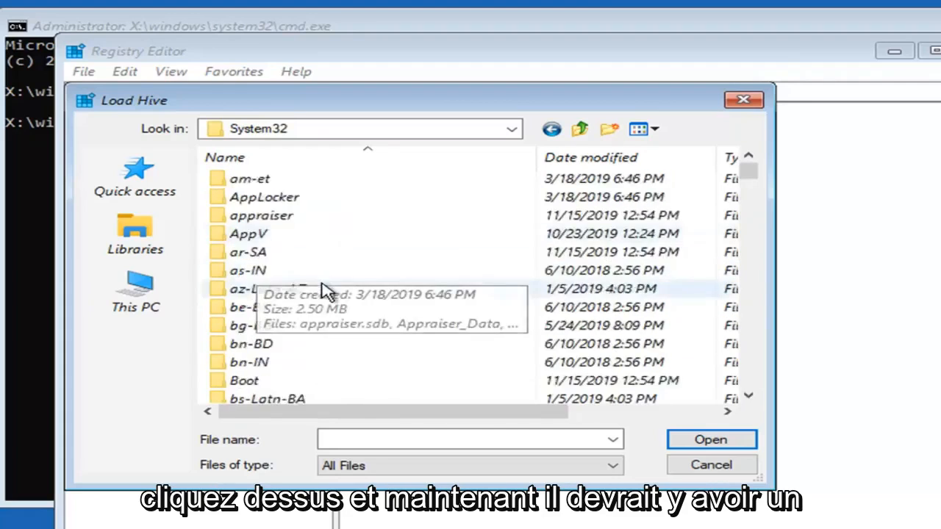
scroll("down", 3)
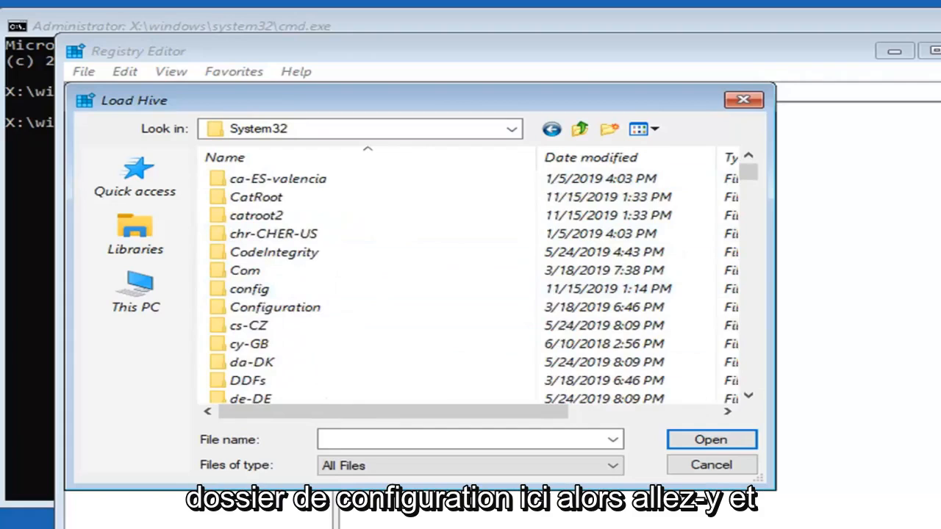
mouse_move(778, 189)
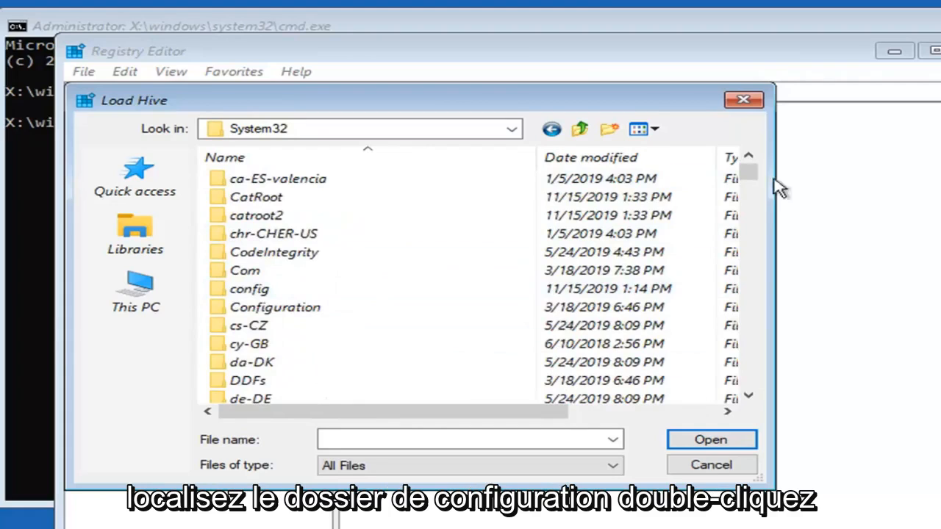
left_click(250, 288)
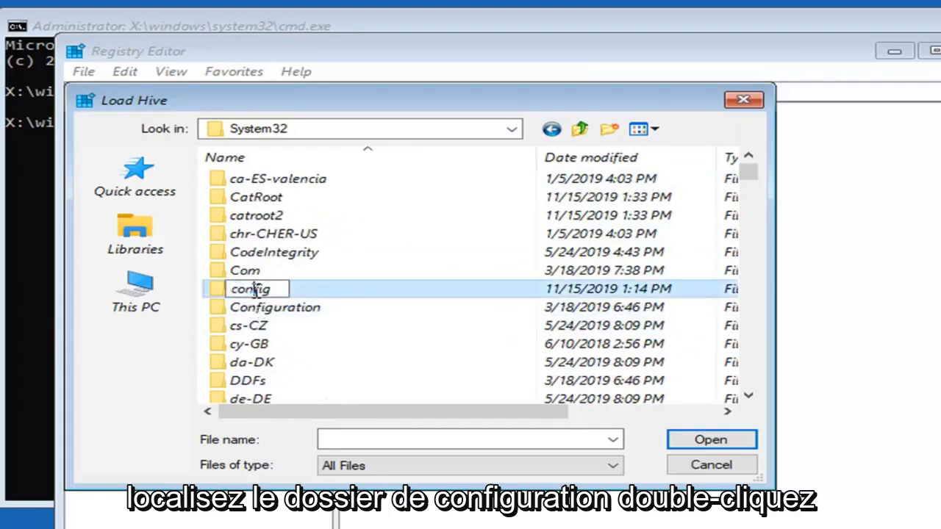
double_click(250, 288)
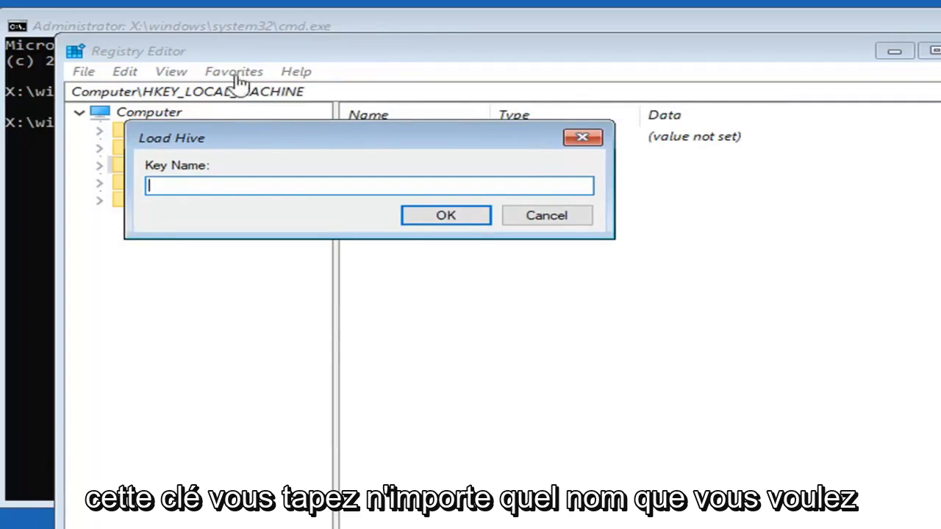
Name the loaded hive 'testkey' and expand it under HKEY_LOCAL_MACHINE down to SAM.
type("testkey")
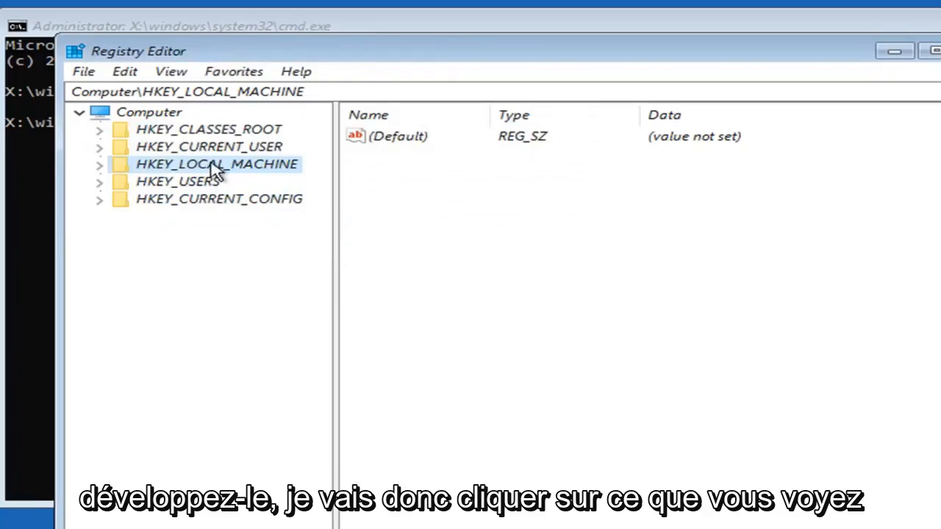
left_click(99, 165)
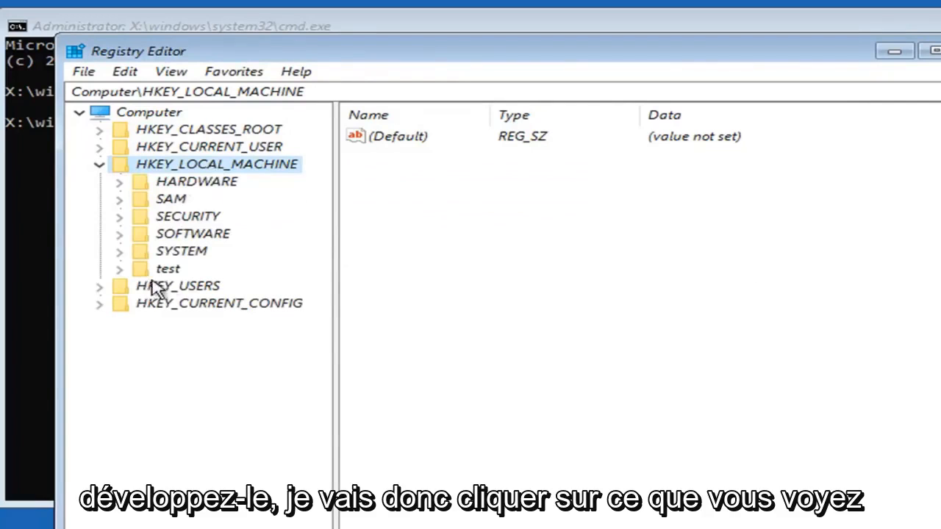
left_click(168, 267)
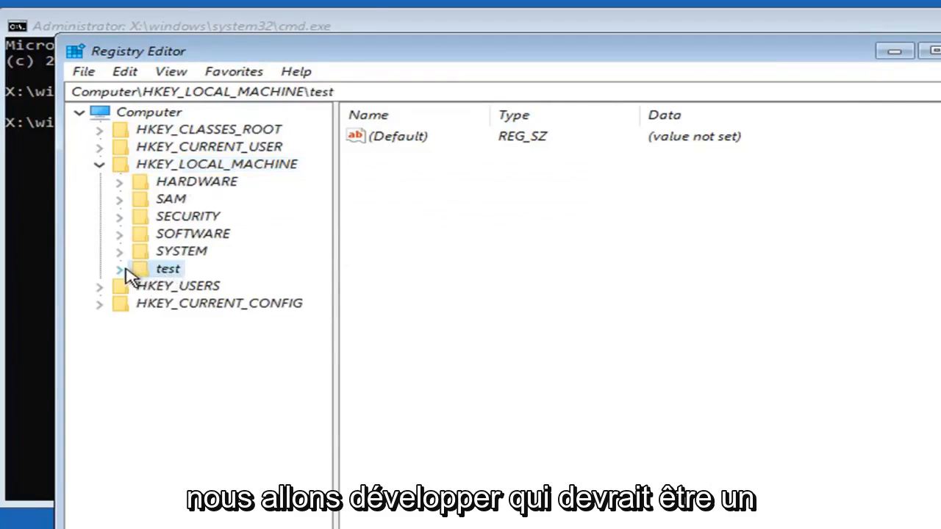
left_click(117, 268)
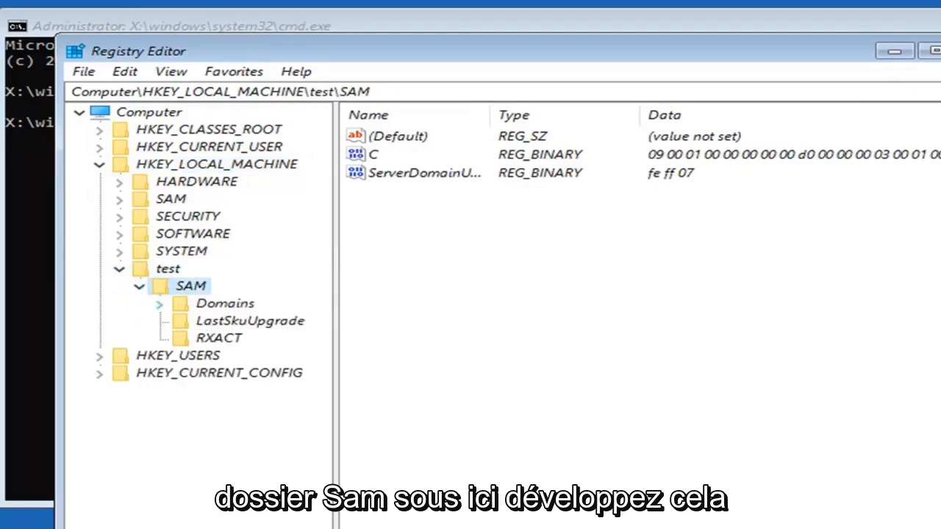
Expand SAM's Domains and Account keys to list the user RIDs under Users.
left_click(224, 303)
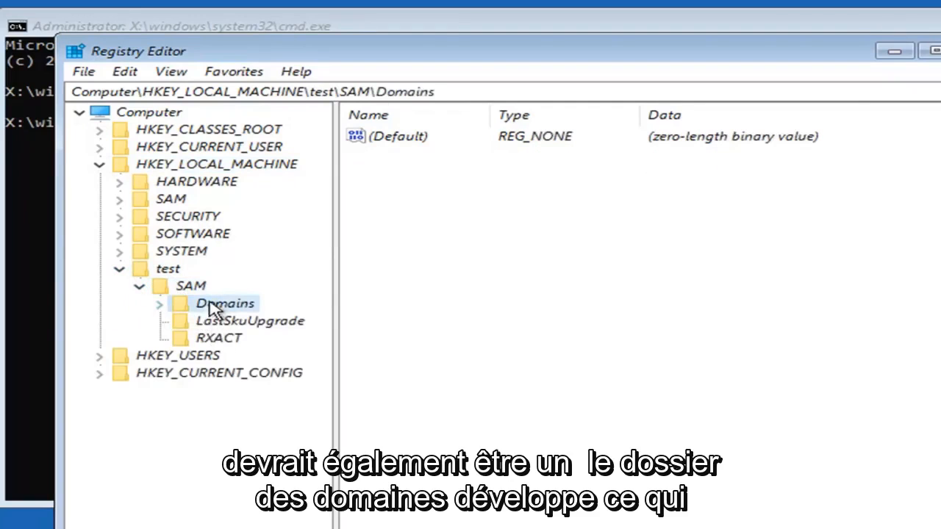
left_click(159, 303)
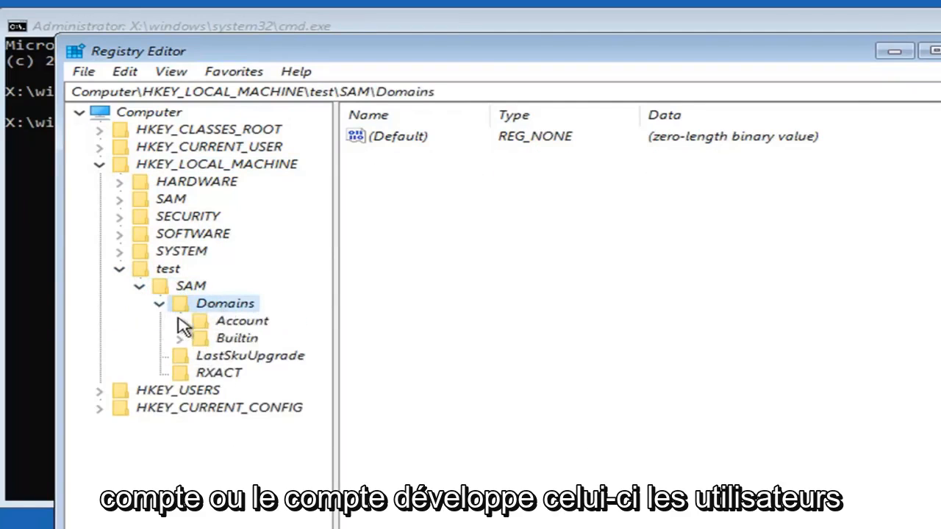
left_click(241, 320)
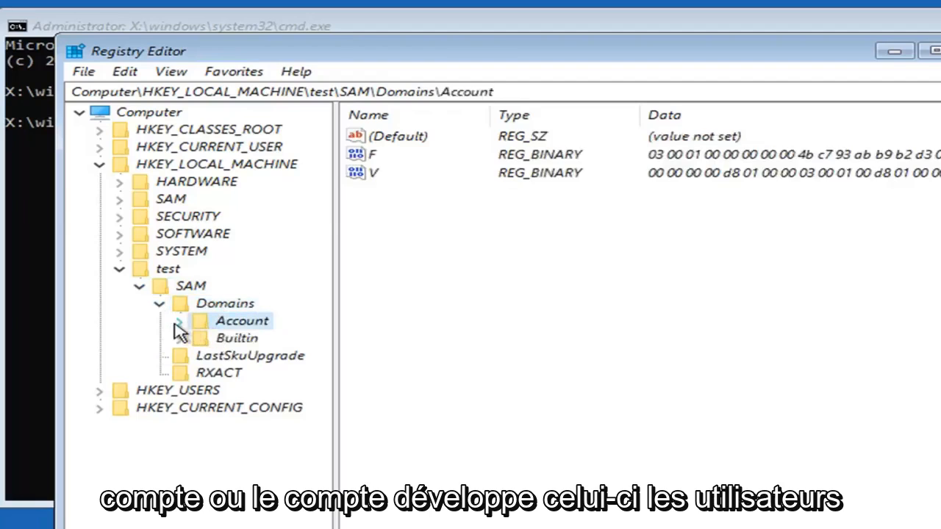
left_click(179, 321)
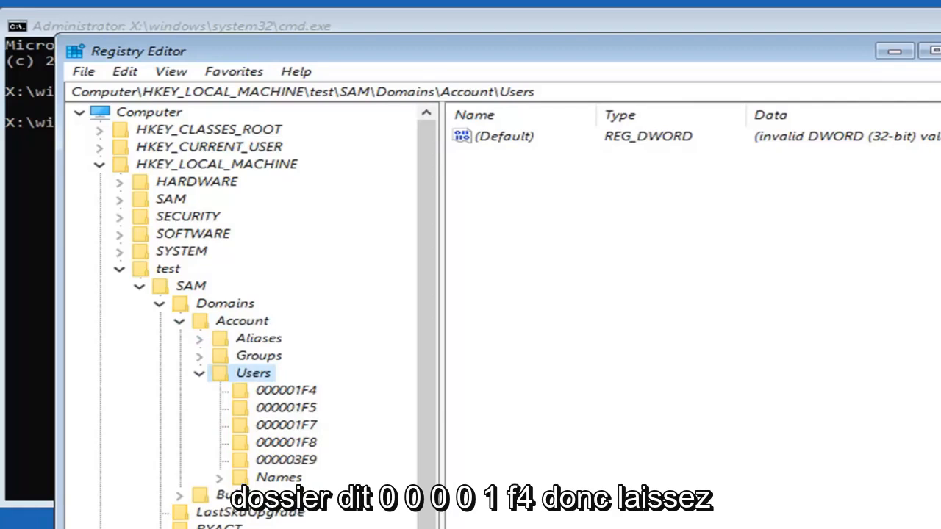
Select user key 000001F4 to show its F and V binary values.
left_click(285, 392)
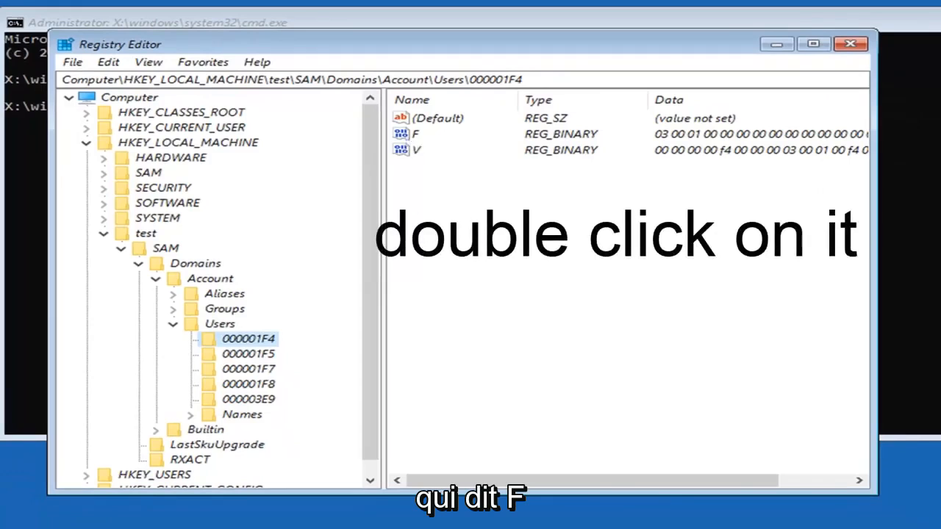
Edit the F binary value so the byte at row 00000038 reads 10 and confirm with OK.
double_click(416, 134)
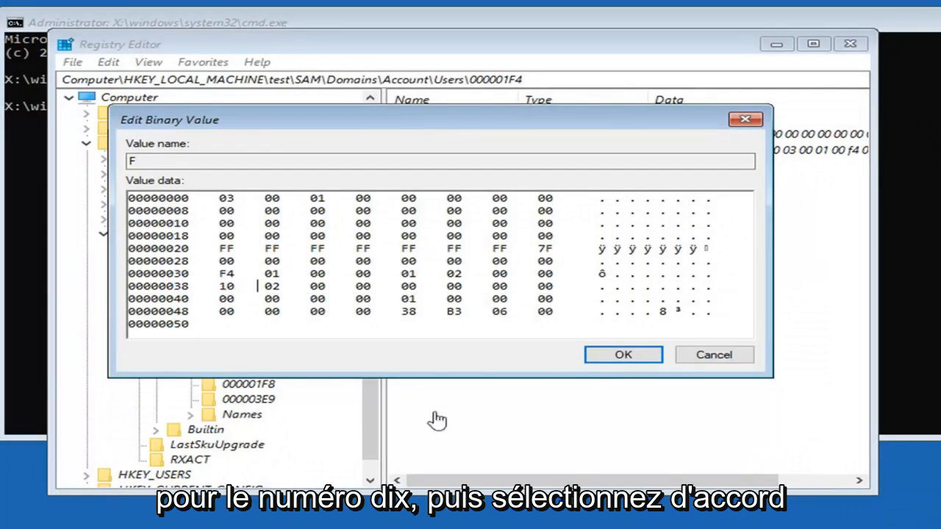
left_click(623, 355)
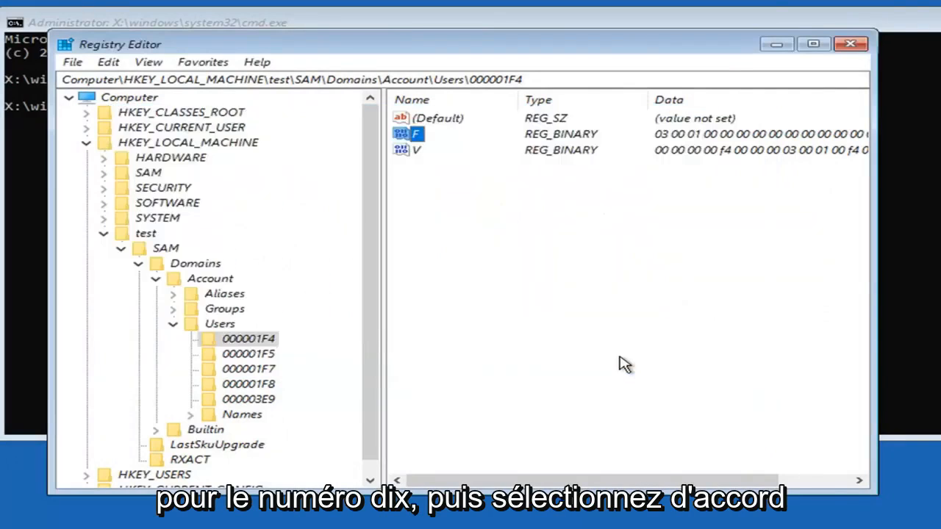
mouse_move(100, 194)
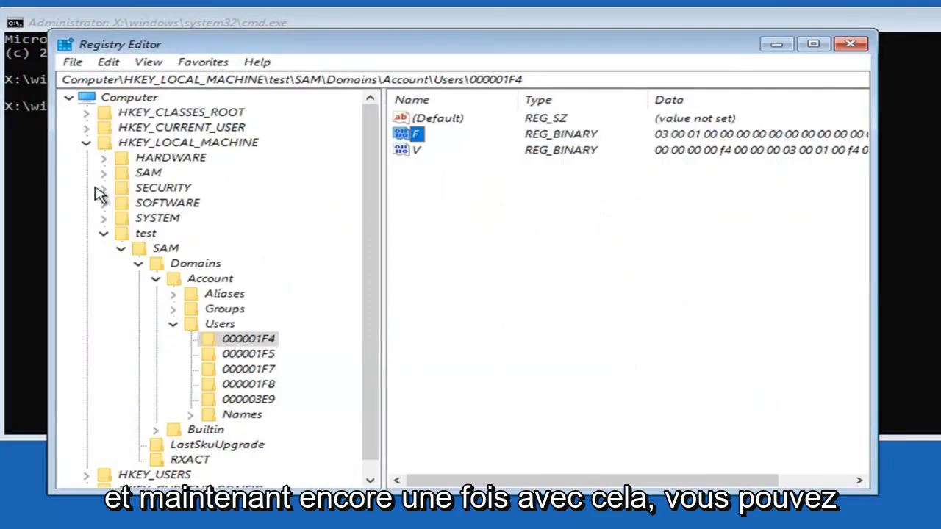
Collapse the test hive and close Registry Editor before continuing to boot Windows.
left_click(121, 232)
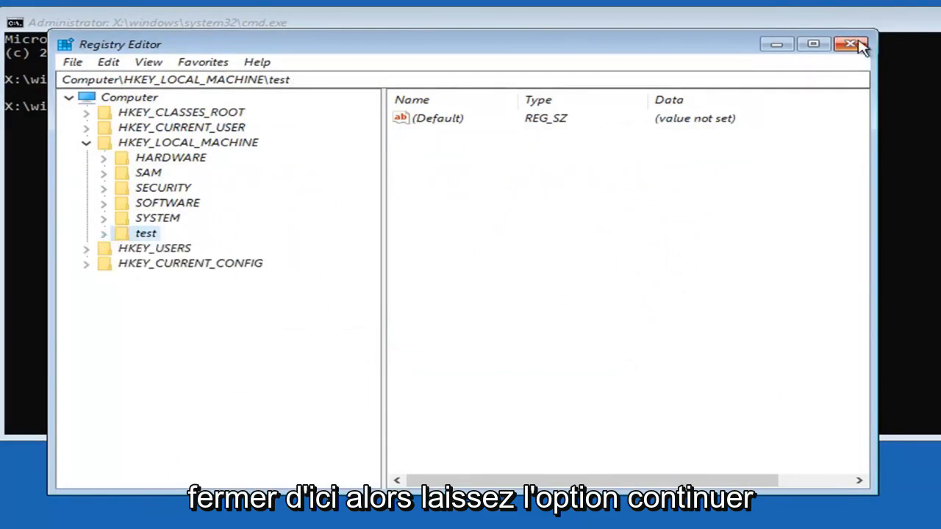
left_click(850, 45)
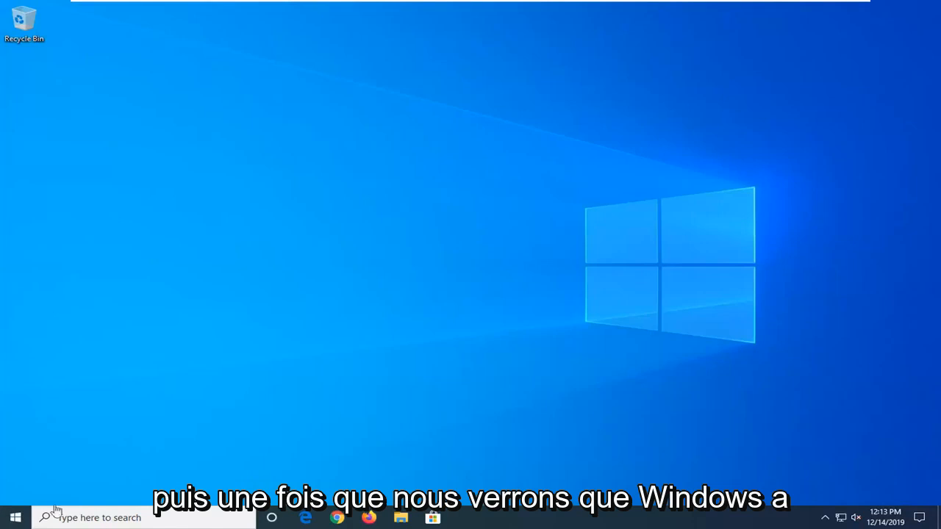
mouse_move(191, 453)
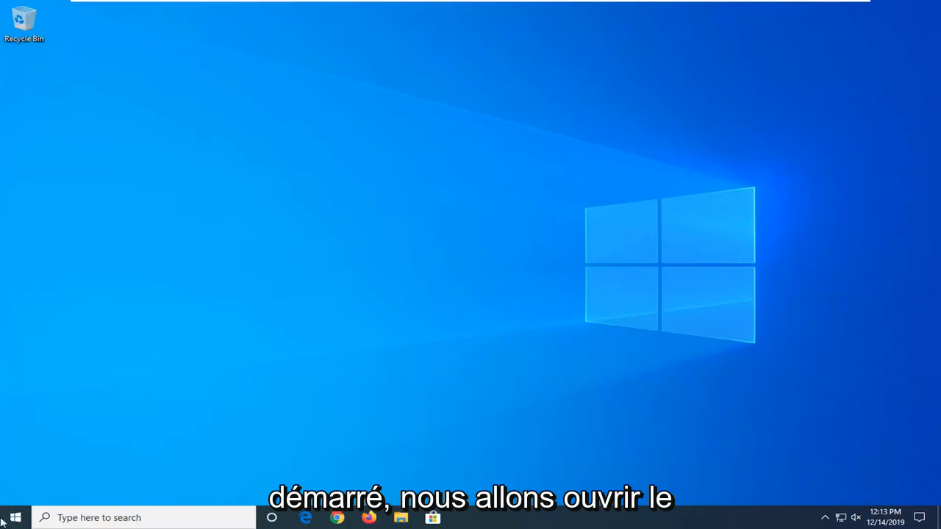
Search Start for 'computer management' and launch the Computer Management console.
left_click(15, 517)
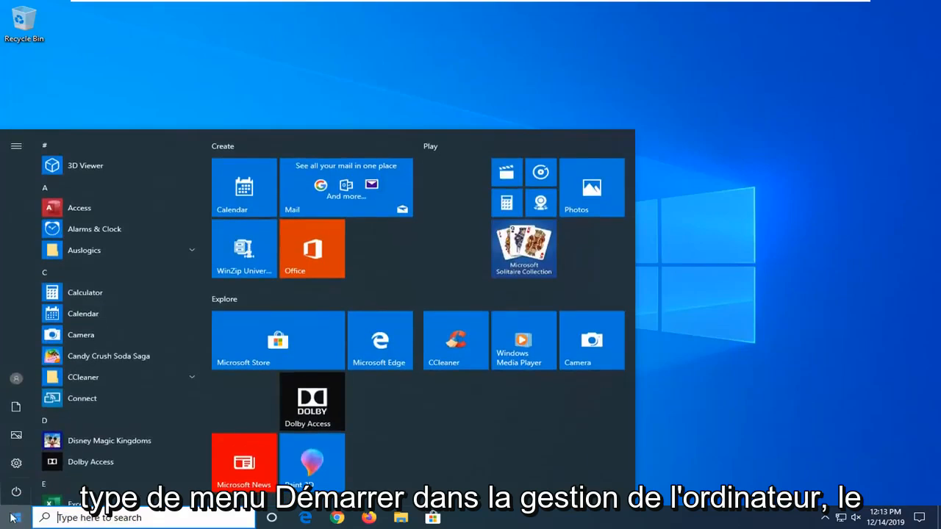
type("computer manag")
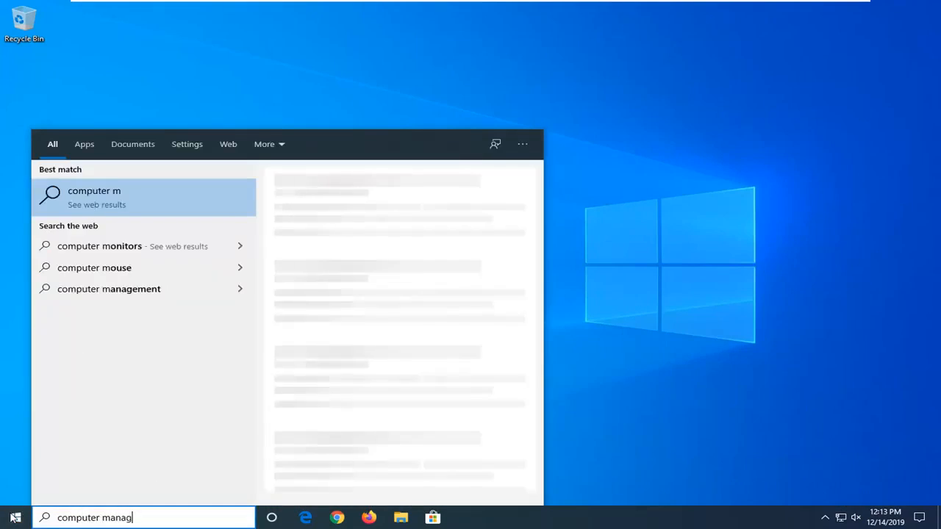
type("ement")
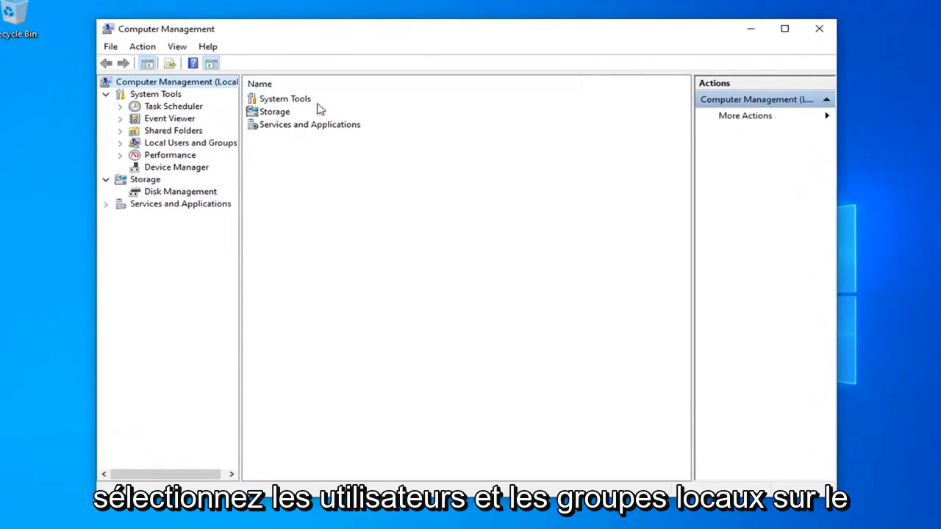
Expand Local Users and Groups, list the Users and select the MDTech account.
left_click(189, 143)
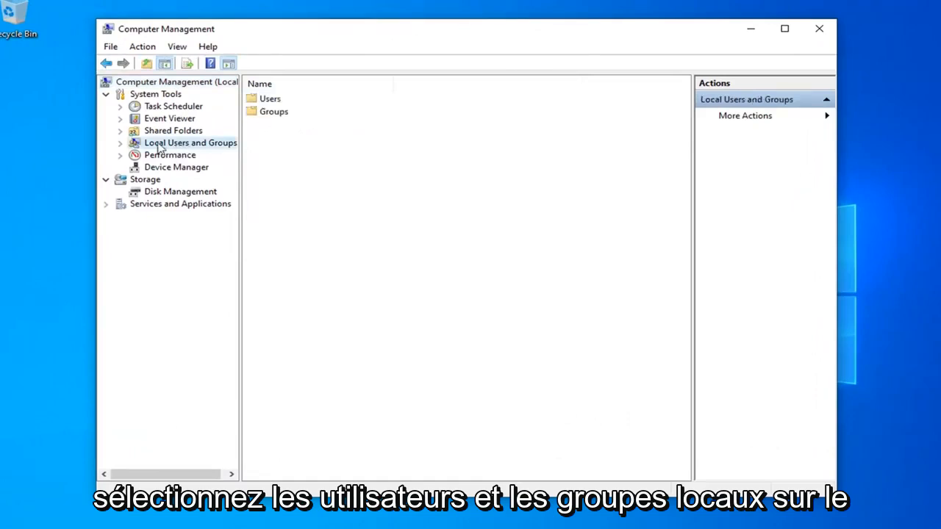
double_click(189, 143)
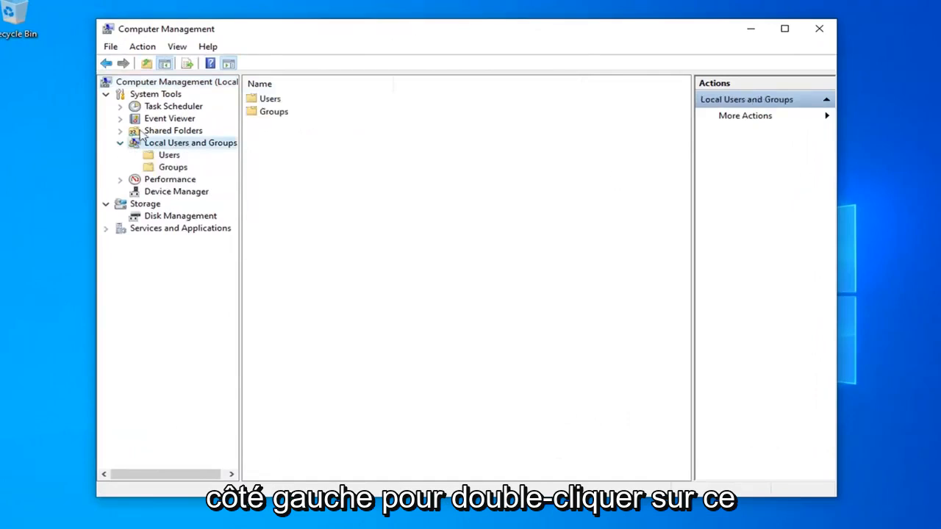
left_click(169, 155)
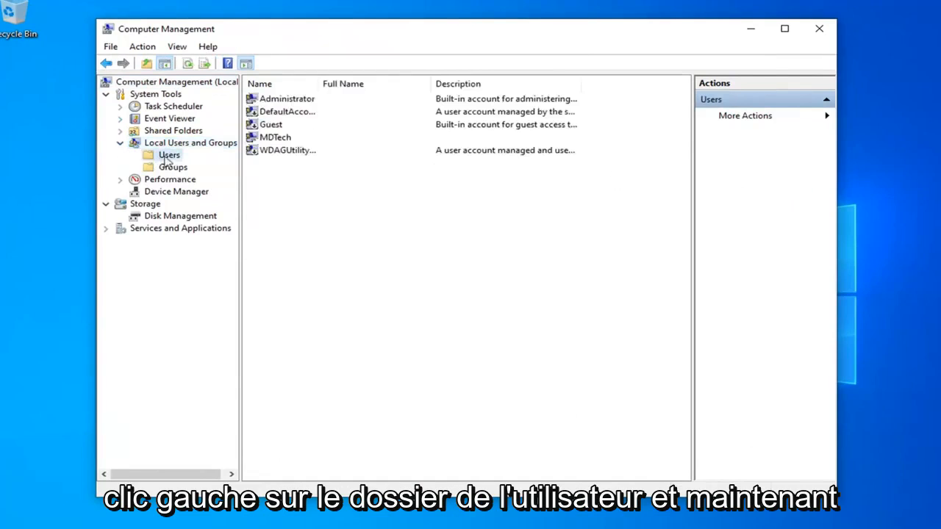
left_click(275, 138)
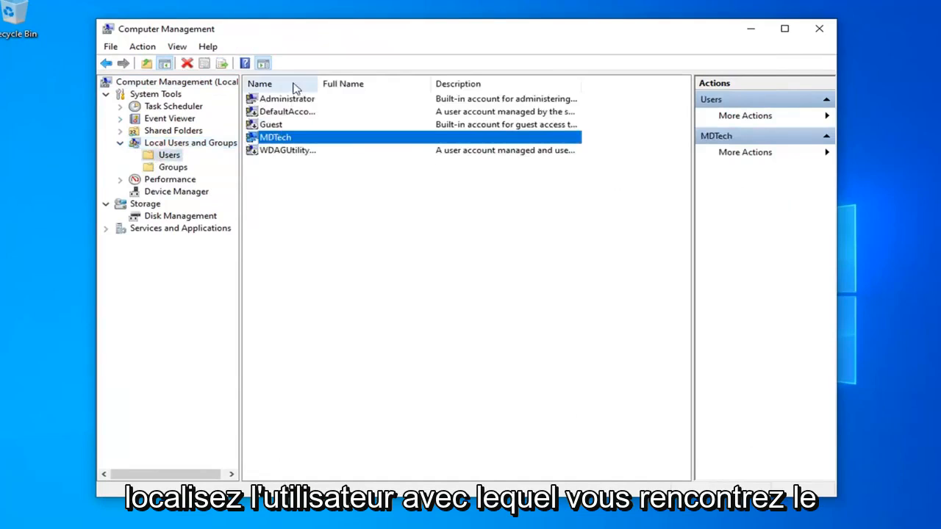
mouse_move(278, 141)
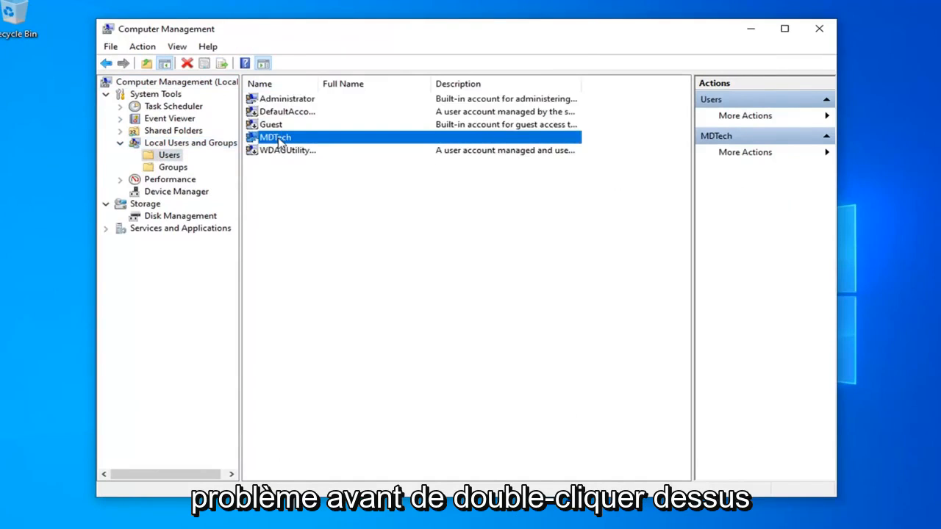
In MDTech's properties leave 'Account is disabled' unchecked and confirm with OK.
double_click(274, 138)
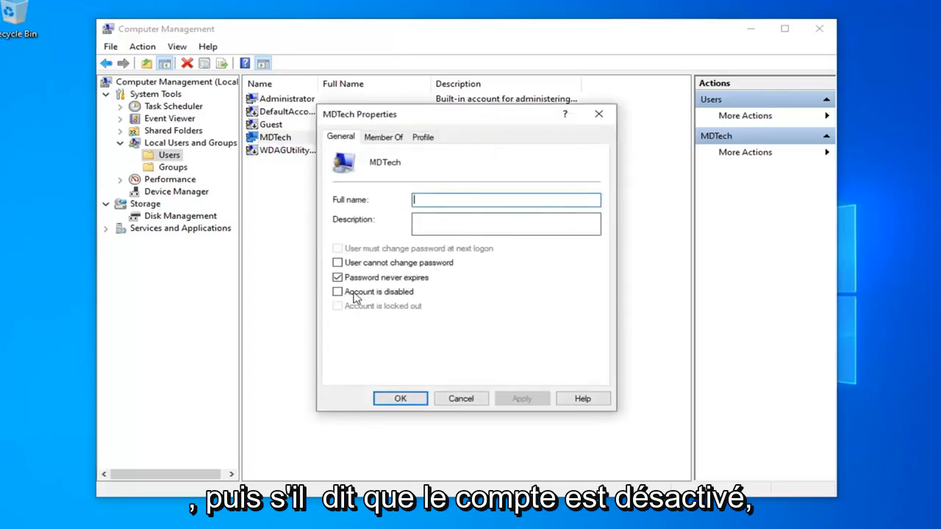
left_click(338, 291)
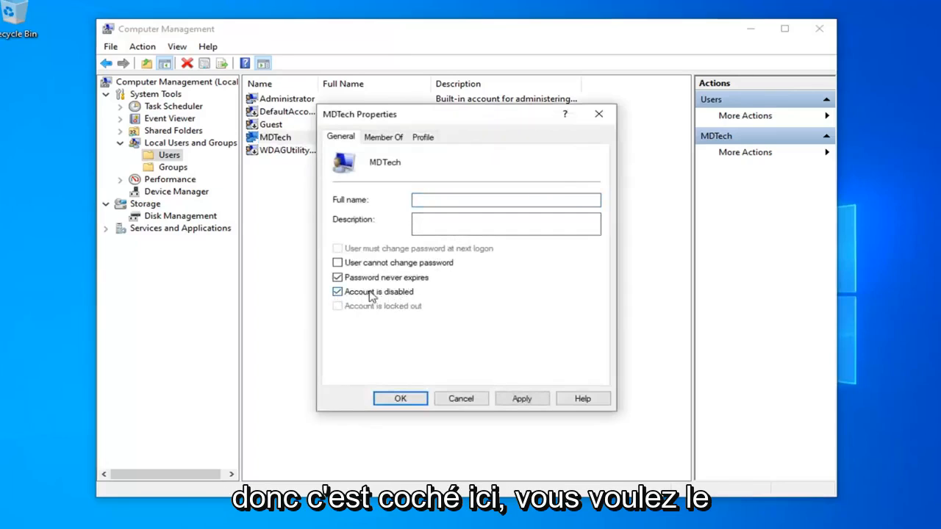
left_click(338, 291)
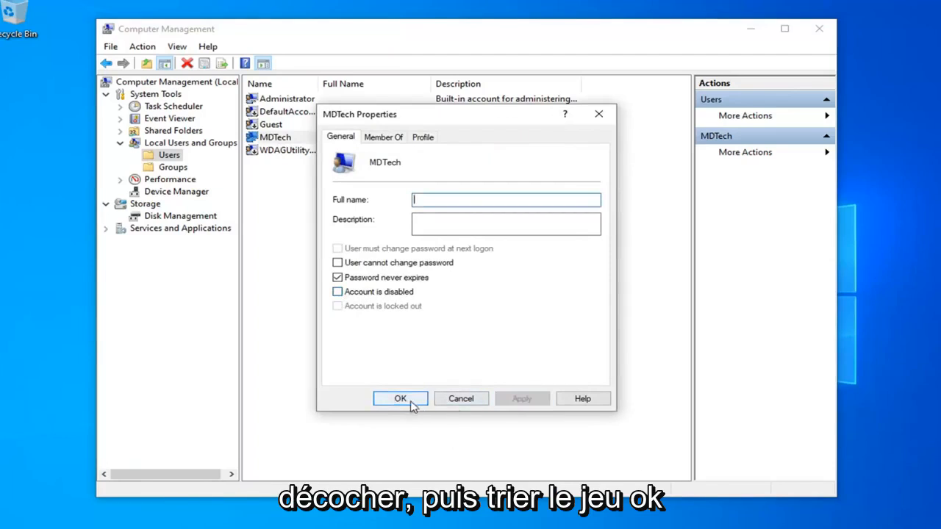
left_click(400, 399)
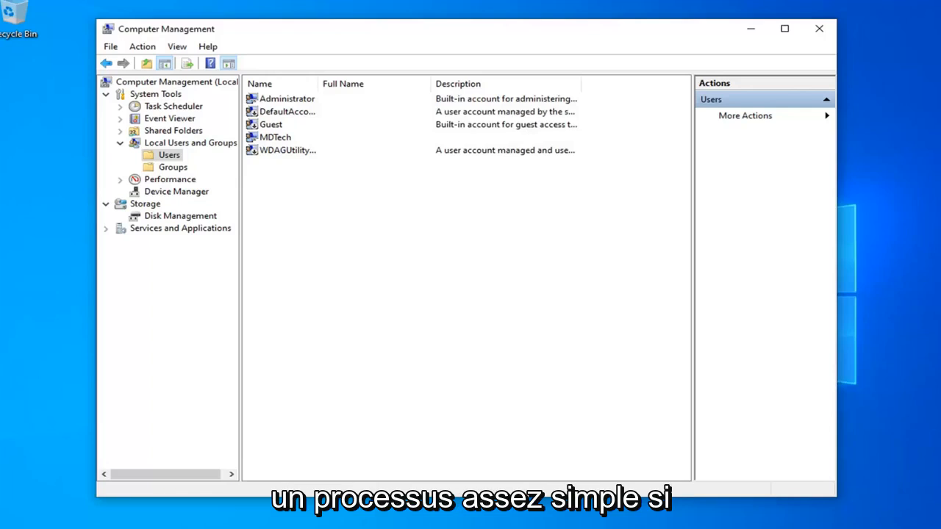
mouse_move(303, 154)
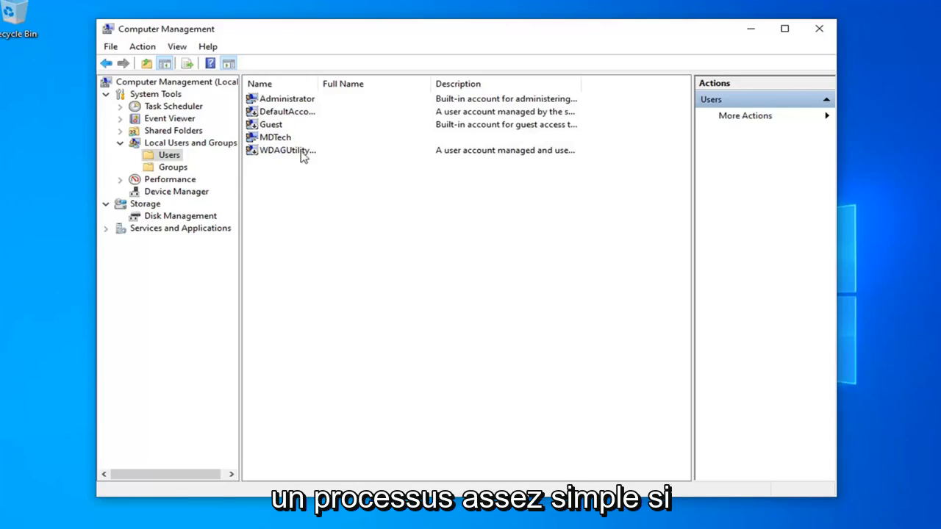
In Administrator's properties clear 'Account is disabled' and confirm with OK.
left_click(286, 98)
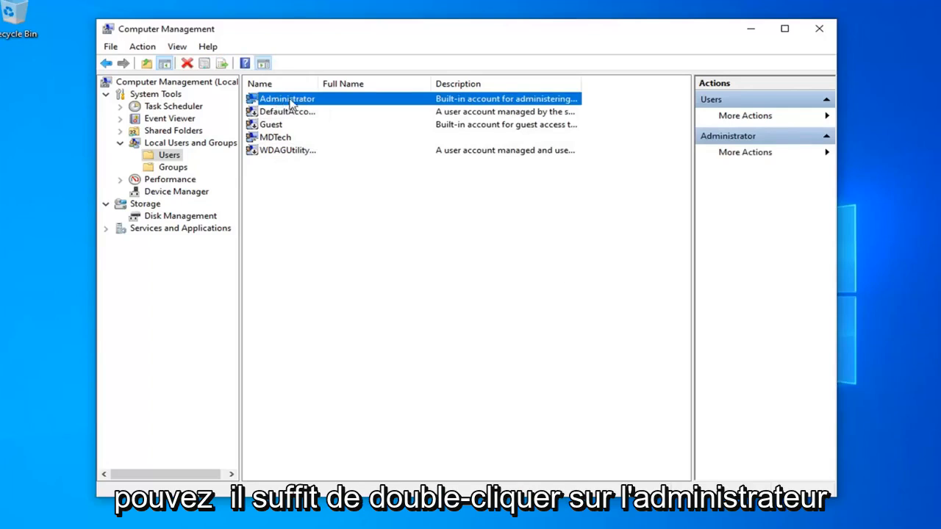
double_click(287, 98)
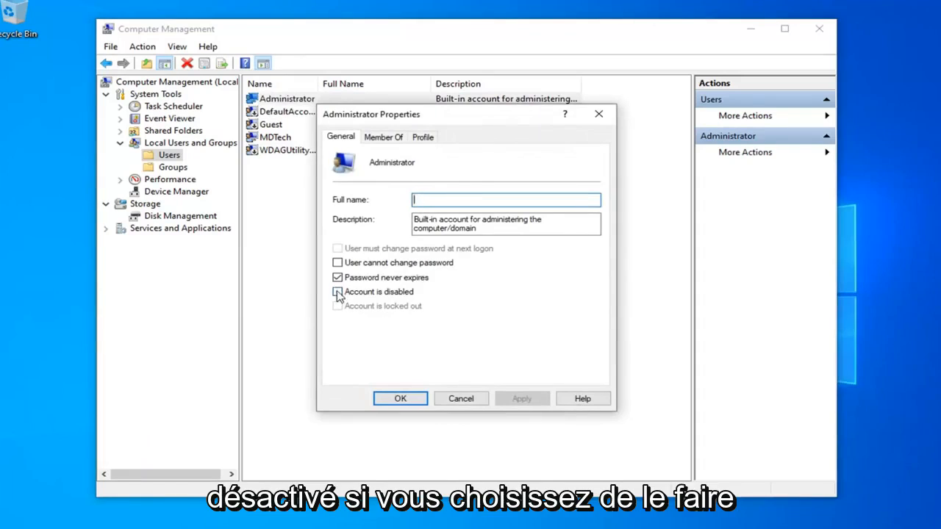
left_click(338, 291)
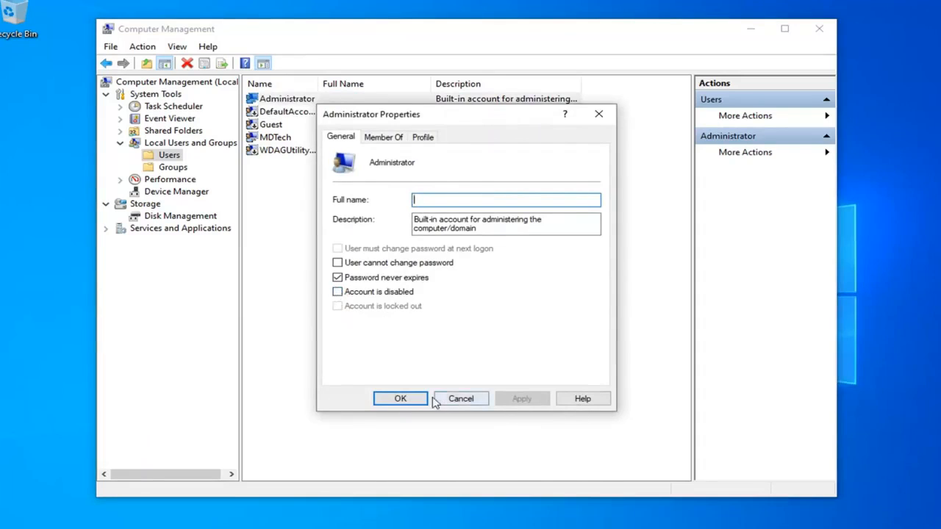
left_click(461, 398)
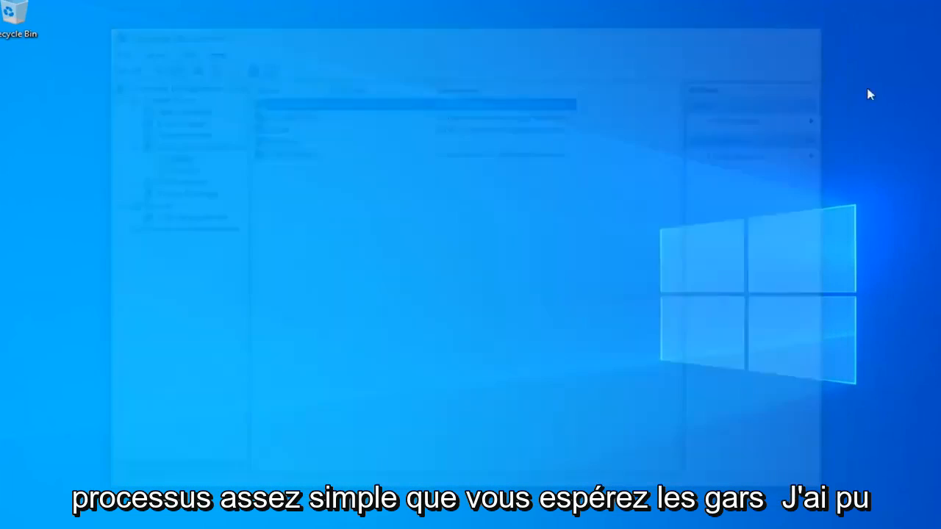